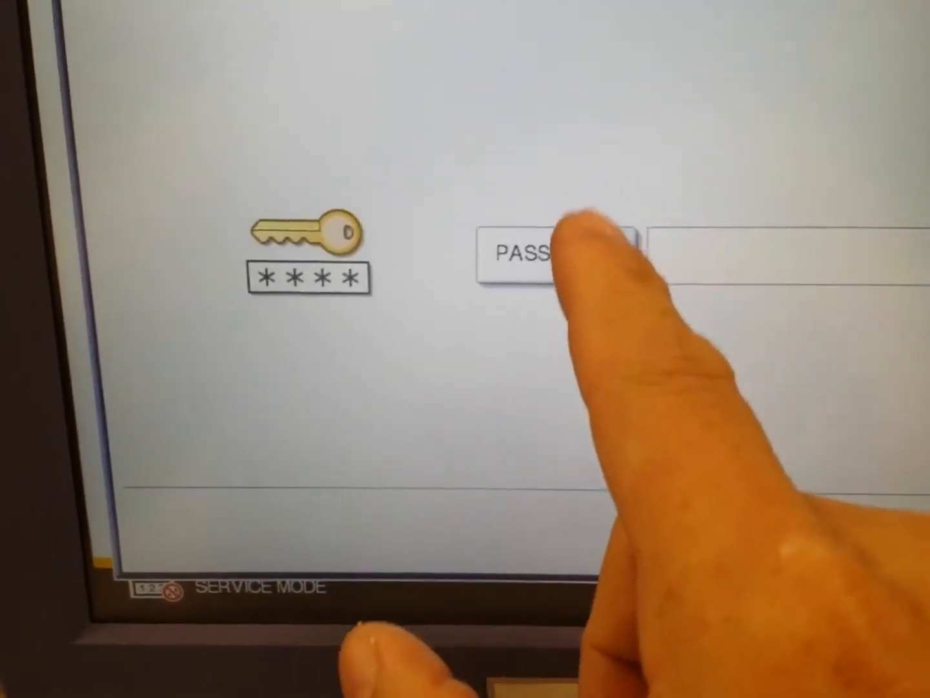
- Enter the service-mode password to unlock the copier's network settings categories
click(550, 252)
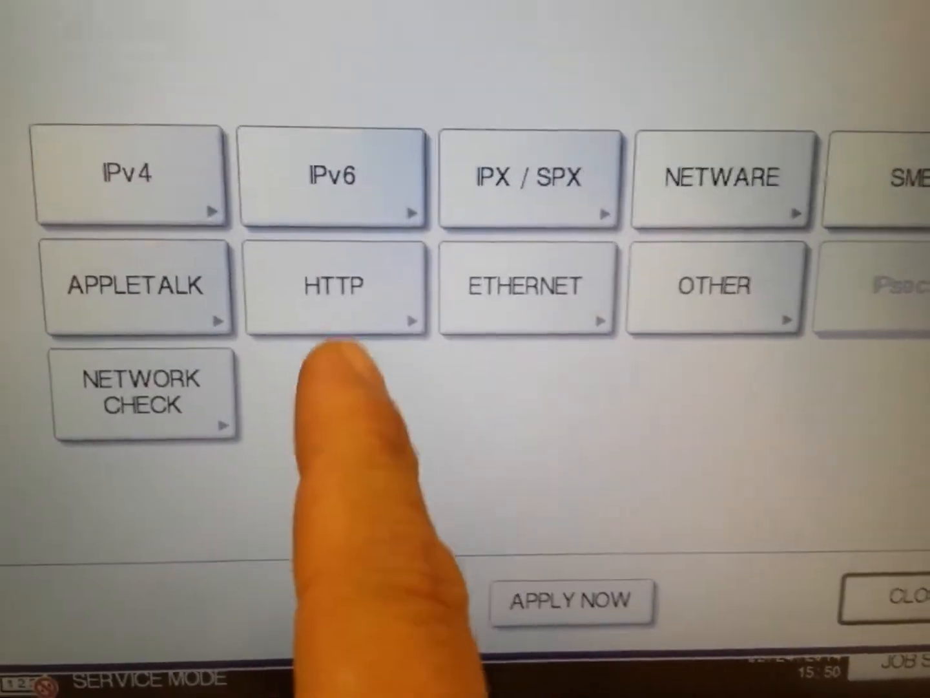
click(333, 287)
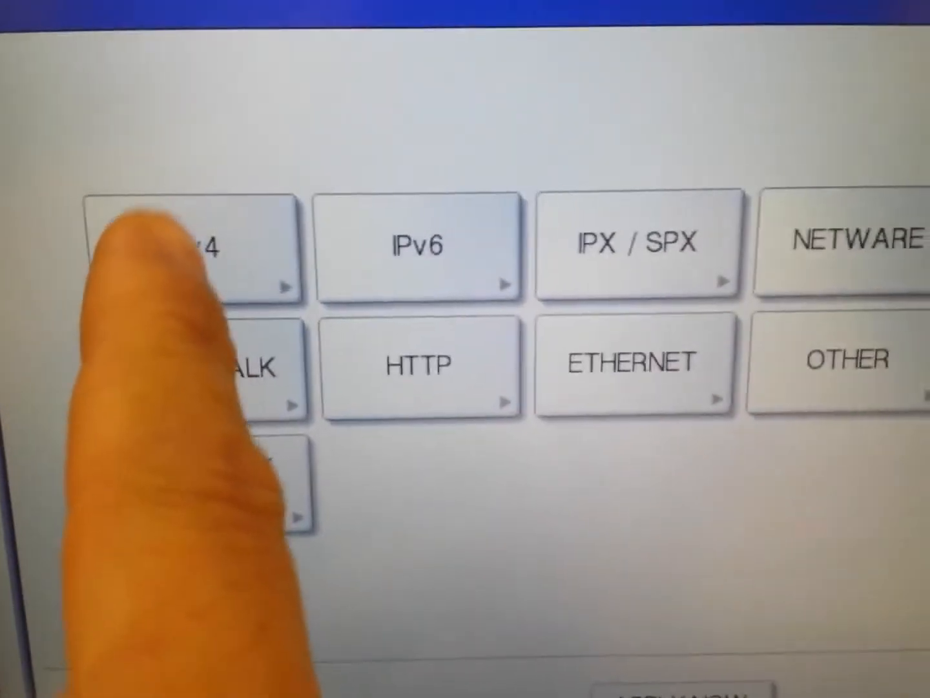
click(188, 246)
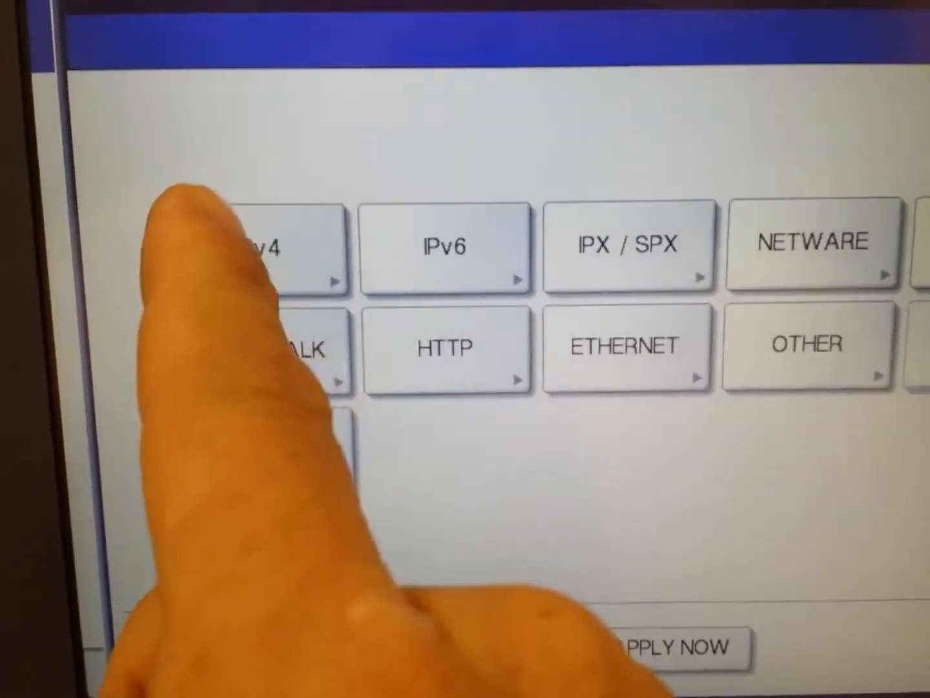
- Set IPv4 address mode to STATIC, keeping IP 10.250.250.249, mask 255.255.255.252, gateway 10.250.250.250
click(272, 248)
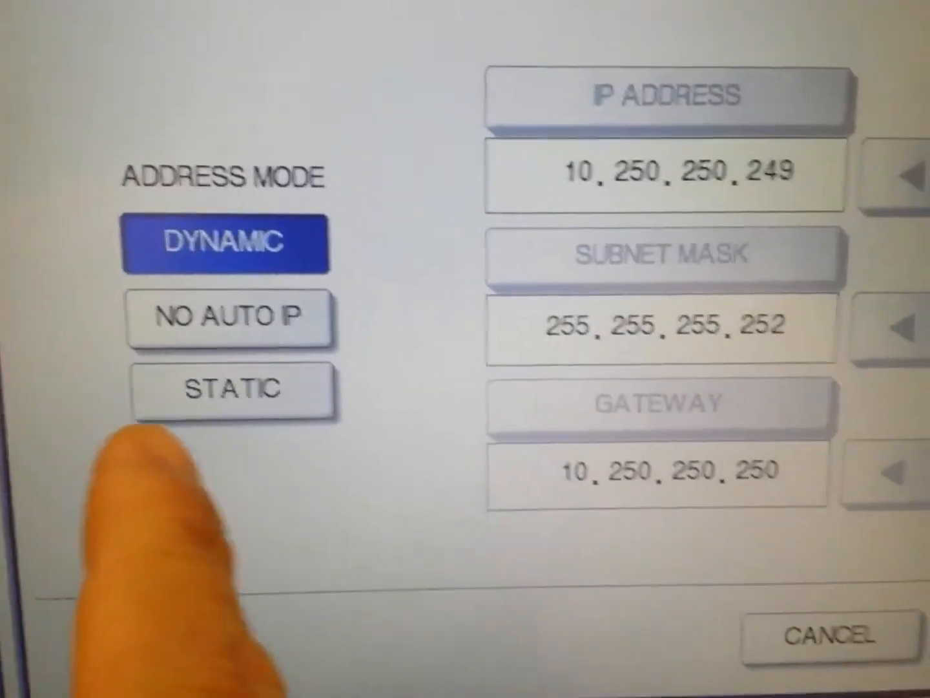
click(230, 391)
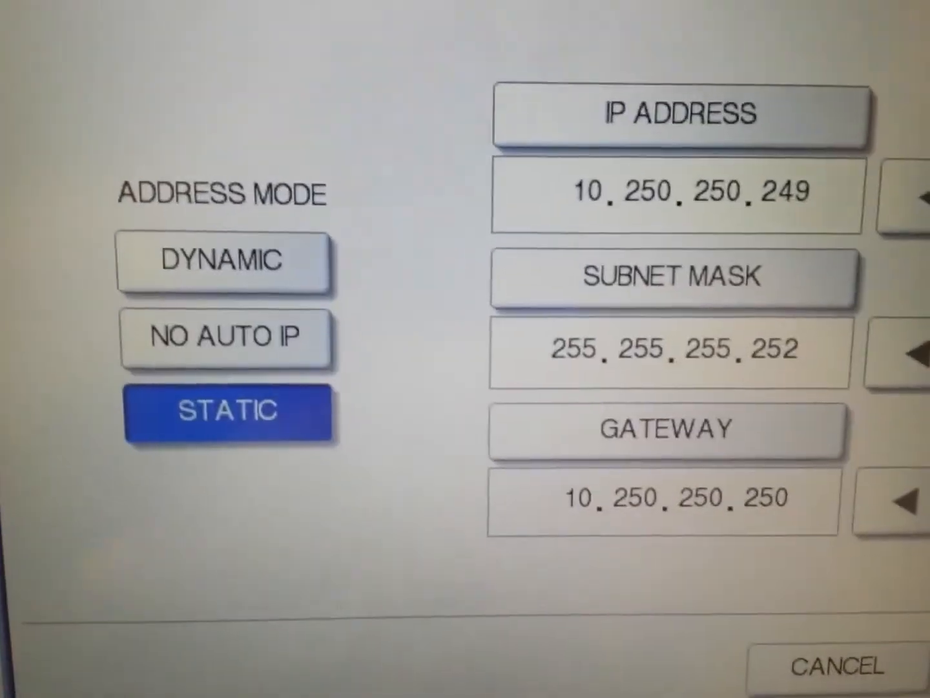